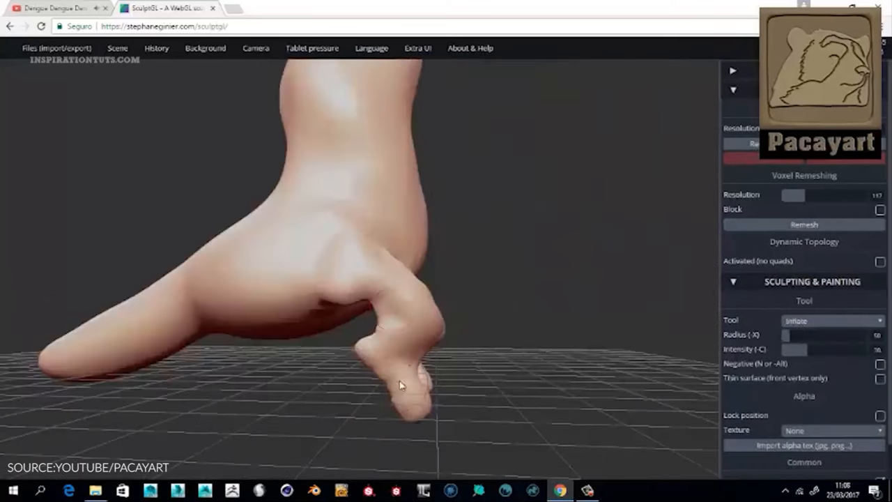
Bulge out the toe of the foot-like form with an Inflate stroke.
{"action": "left_click_drag", "start_coordinate": [401, 386], "coordinate": [387, 411]}
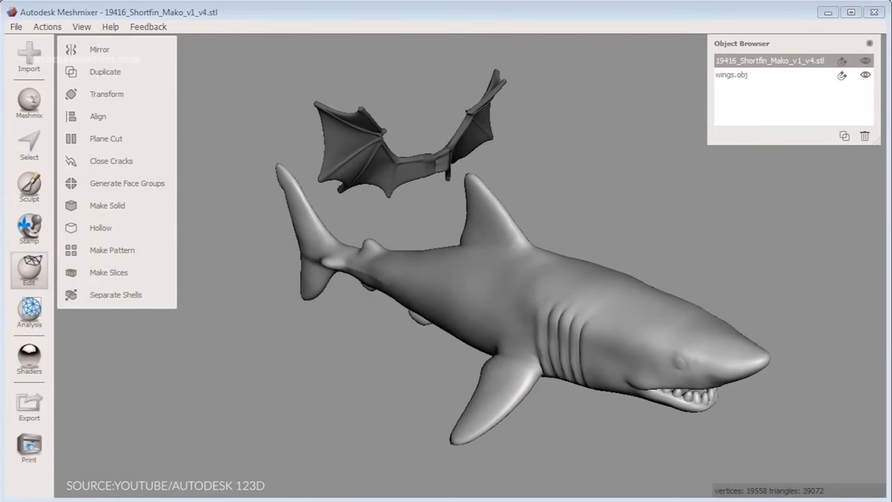
Move the wings onto the shark with Edit > Transform and lower the bunny sculpt brush strength.
{"action": "left_click", "coordinate": [106, 94]}
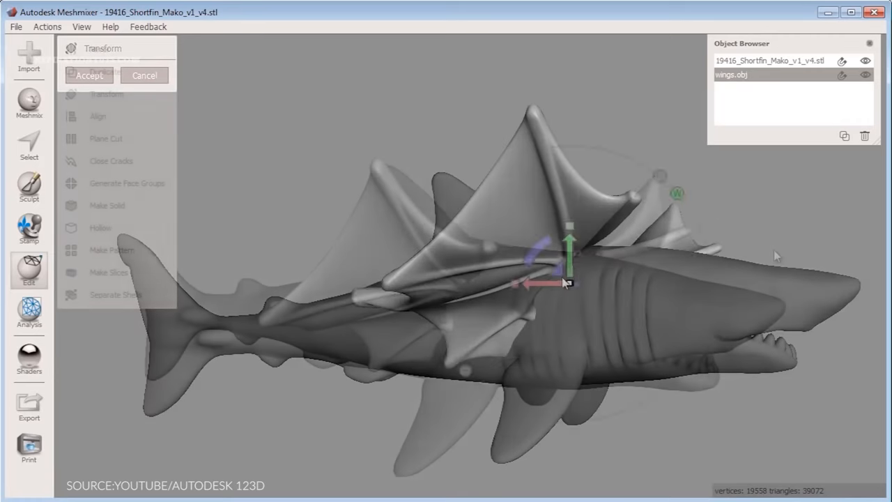
{"action": "left_click", "coordinate": [89, 75]}
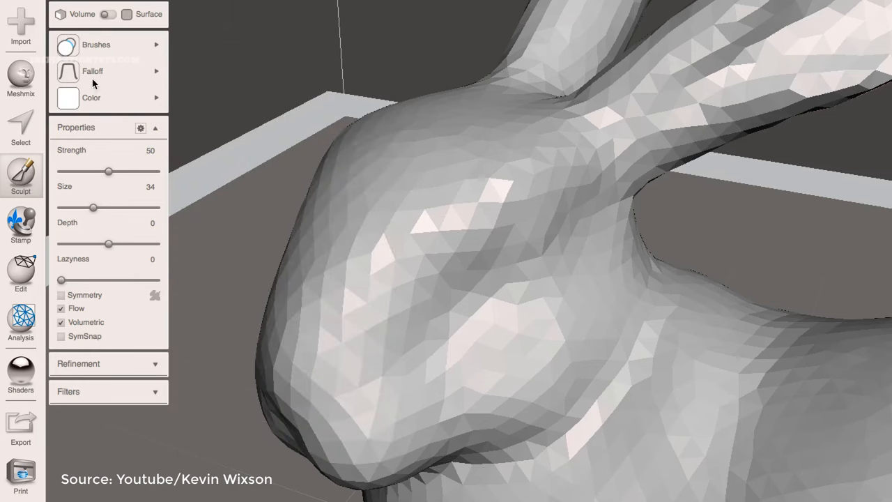
{"action": "left_click", "coordinate": [92, 71]}
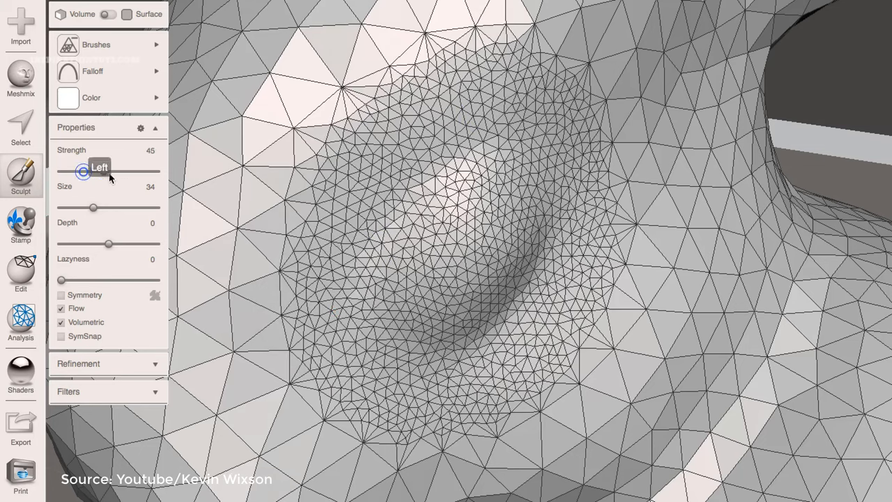
{"action": "left_click_drag", "start_coordinate": [83, 171], "coordinate": [124, 172]}
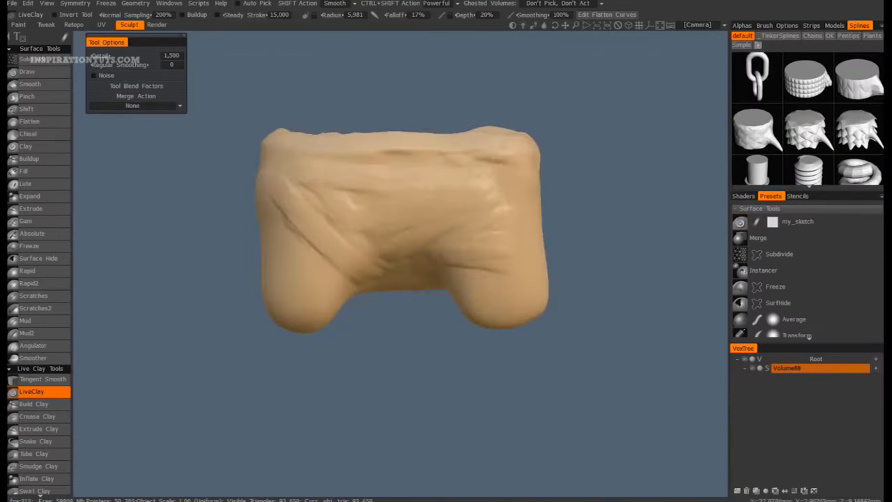
Sculpt the clay block with LiveClay tools and apply Vox Layer panels onto the vase.
{"action": "left_click", "coordinate": [26, 307]}
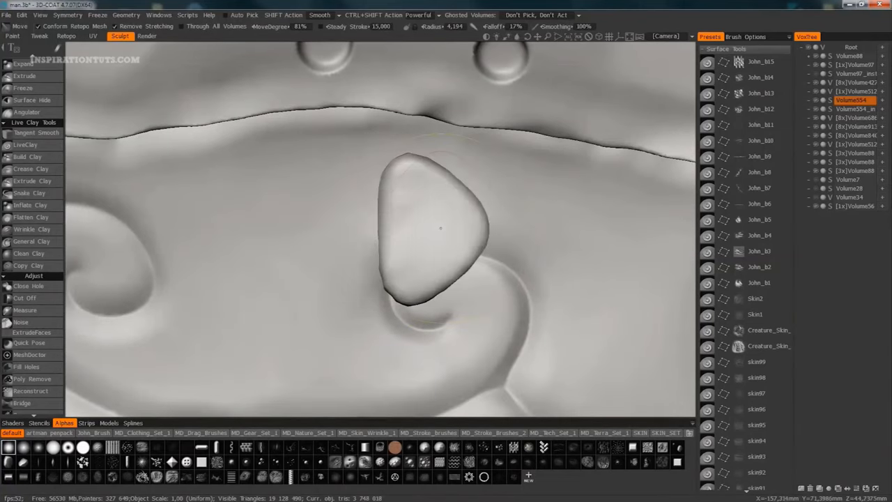
{"action": "left_click", "coordinate": [30, 169]}
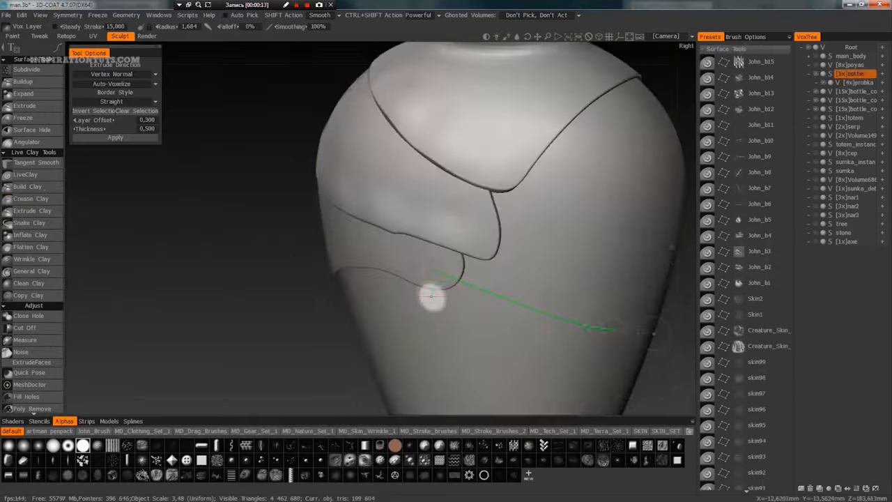
{"action": "left_click", "coordinate": [114, 136]}
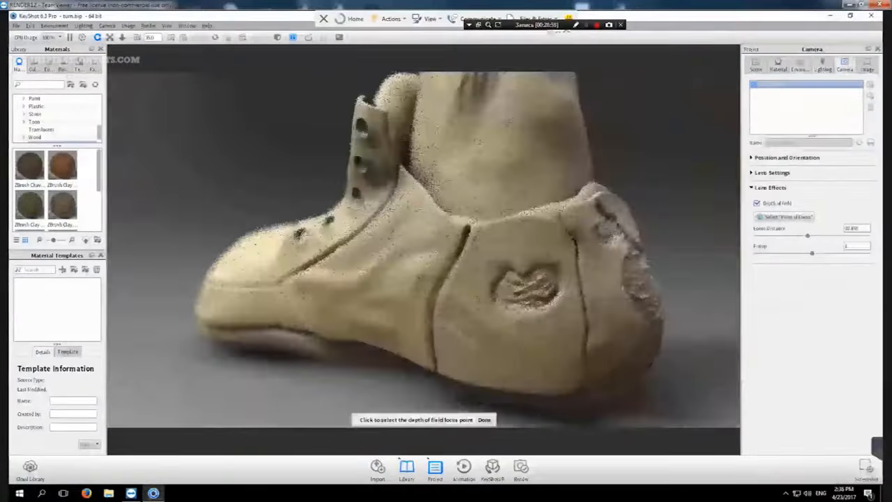
Enable Depth of Field under the Camera tab's Lens Effects for the shoe render.
{"action": "left_click", "coordinate": [800, 54]}
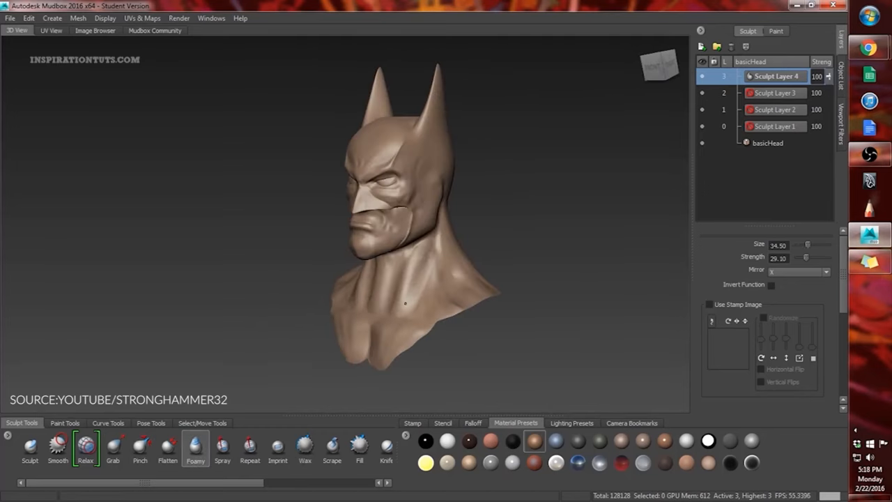
Refine the Batman face with Grab and Sculpt tools and stamp stubble texture on the chin.
{"action": "left_click", "coordinate": [113, 446]}
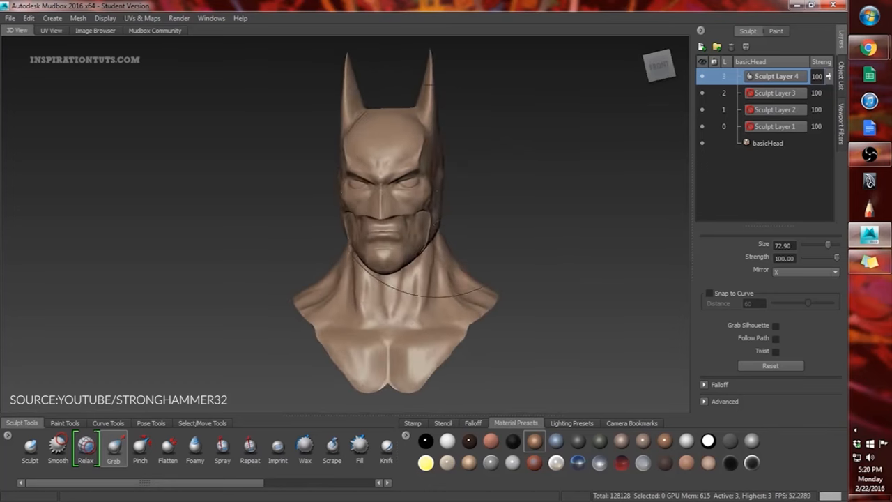
{"action": "left_click", "coordinate": [304, 446]}
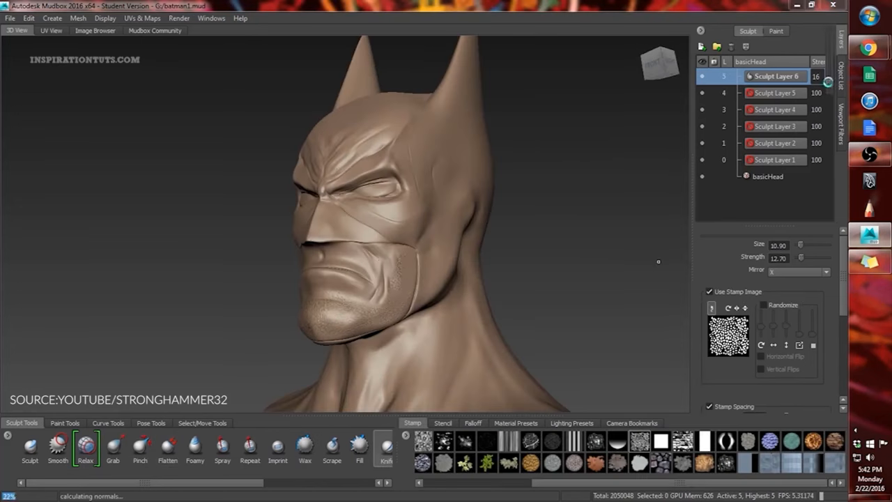
{"action": "left_click", "coordinate": [443, 423]}
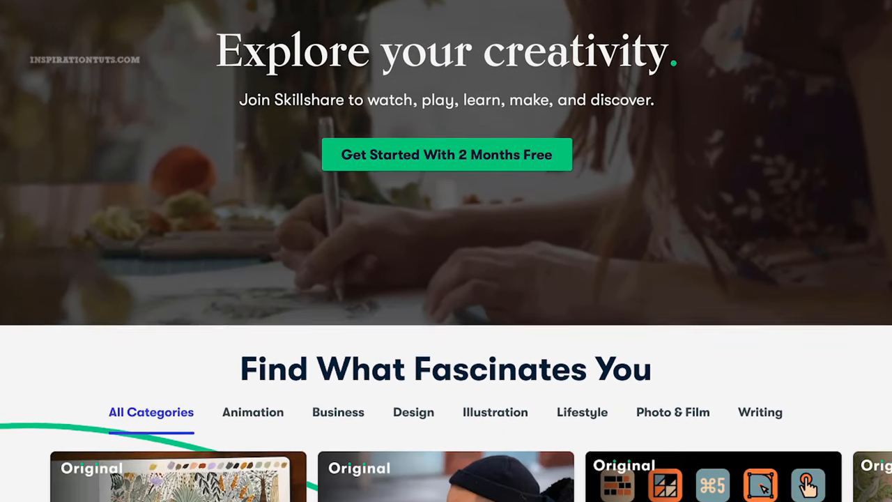
Browse the Blender class results, then search for 'cinema 4D' and browse those results.
{"action": "scroll", "scroll_direction": "down", "scroll_amount": 3}
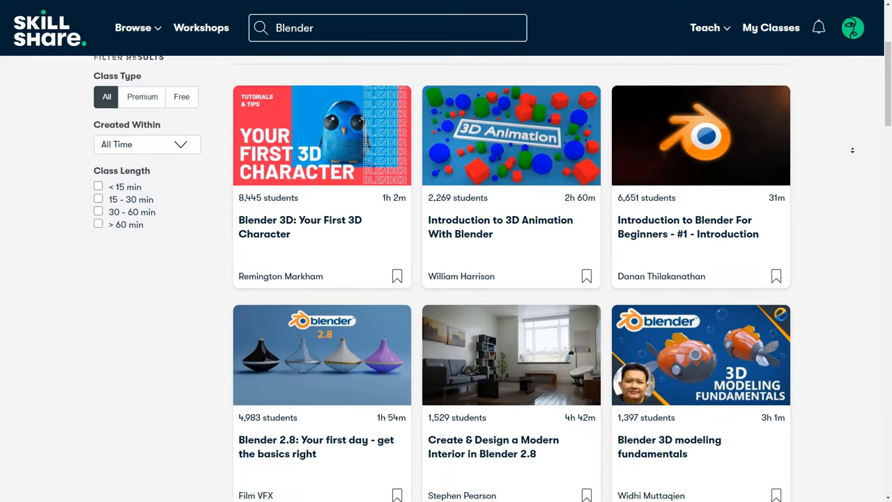
{"action": "scroll", "scroll_direction": "down", "scroll_amount": 3}
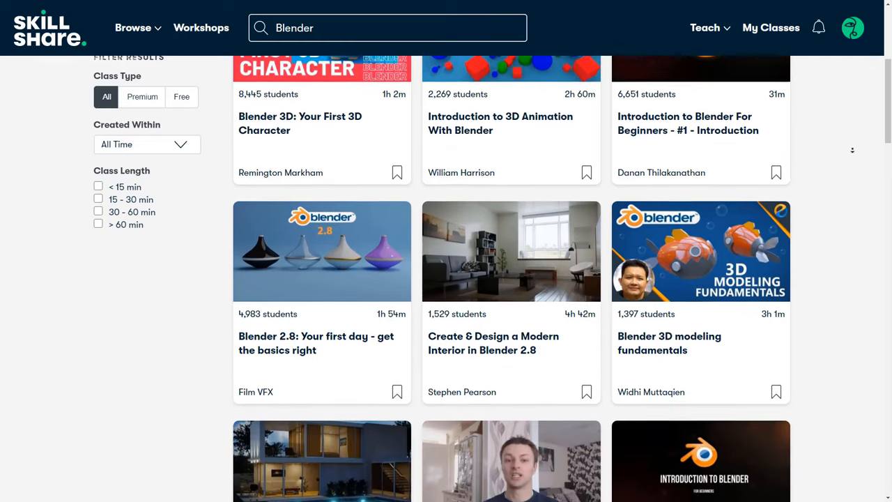
{"action": "scroll", "scroll_direction": "down", "scroll_amount": 3}
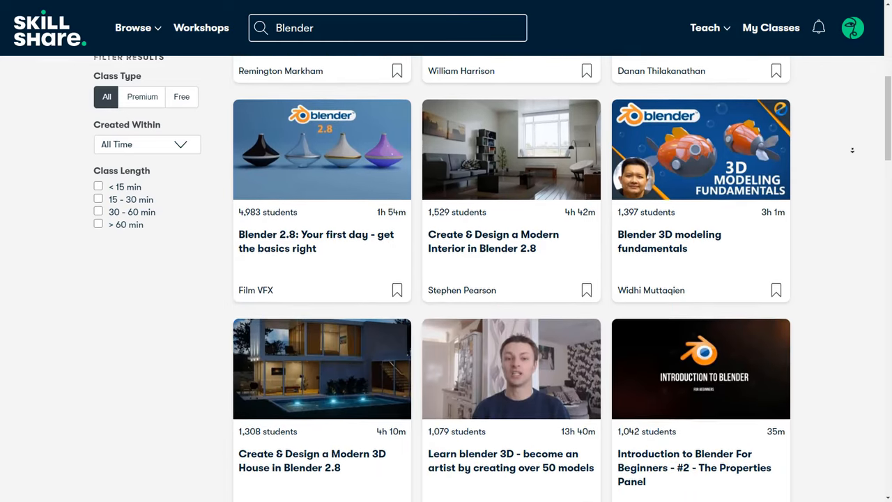
{"action": "type", "text": "cinema 4D"}
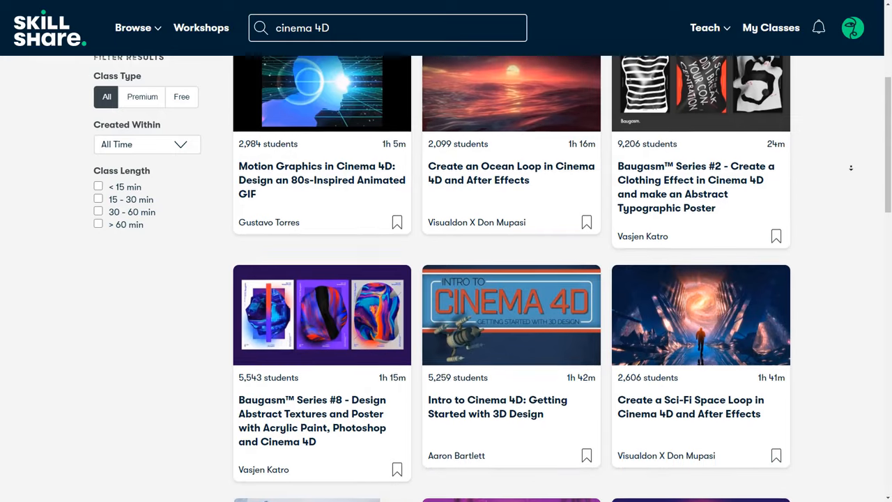
{"action": "scroll", "scroll_direction": "down", "scroll_amount": 3}
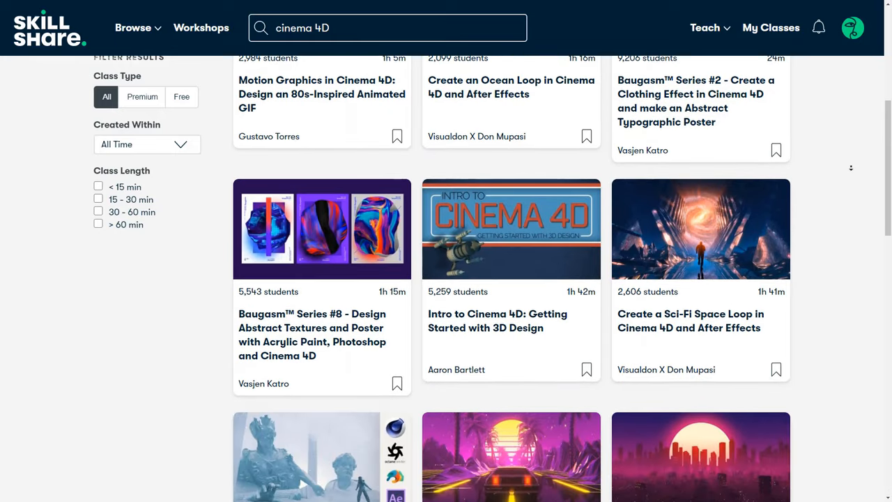
{"action": "scroll", "scroll_direction": "down", "scroll_amount": 3}
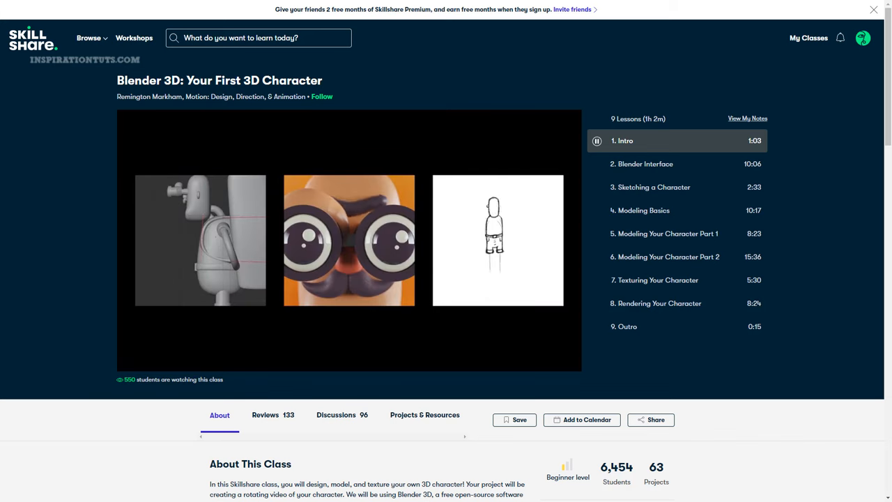
Search for 'Zbrush' and browse the ZBrush course results.
{"action": "type", "text": "Zbrush"}
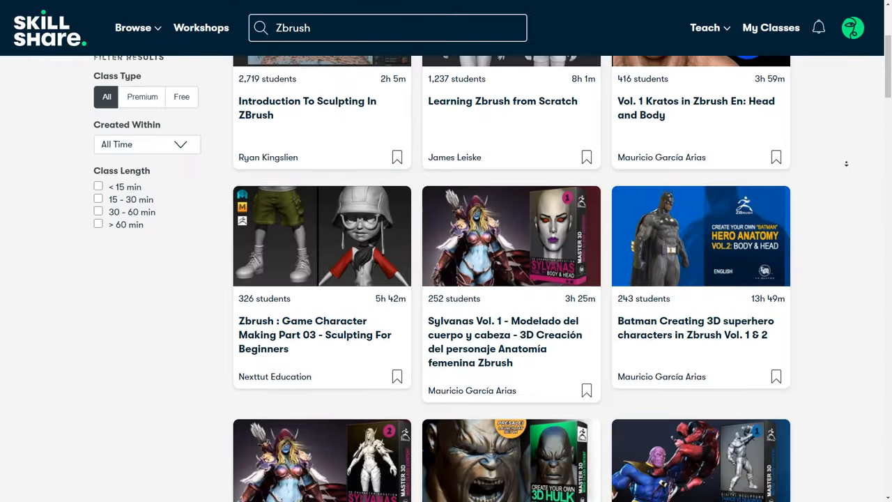
{"action": "scroll", "scroll_direction": "down", "scroll_amount": 3}
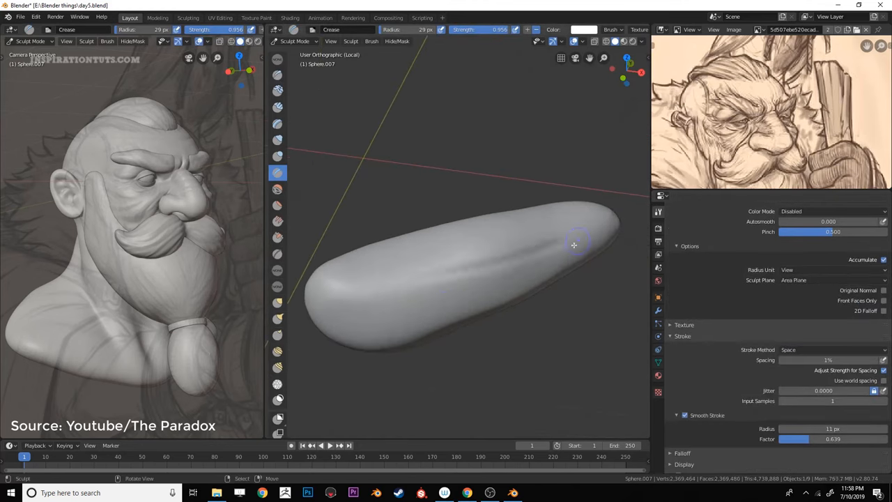
Alternate Smooth and Crease brushes to carve detail into the elongated shape on the head.
{"action": "left_click", "coordinate": [277, 188]}
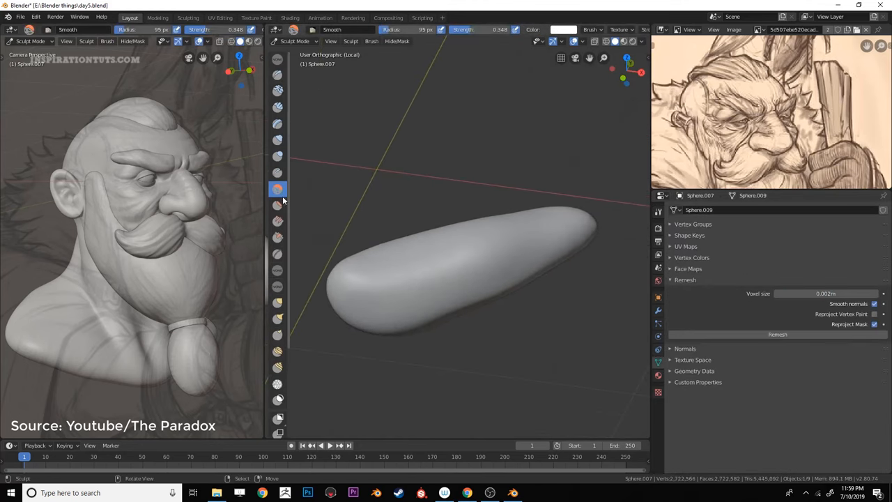
{"action": "left_click", "coordinate": [277, 172]}
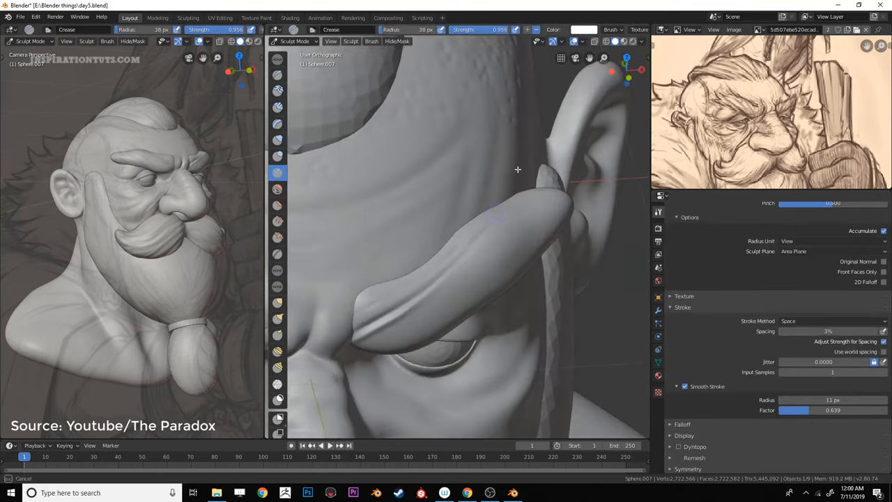
{"action": "left_click_drag", "start_coordinate": [518, 169], "coordinate": [426, 285]}
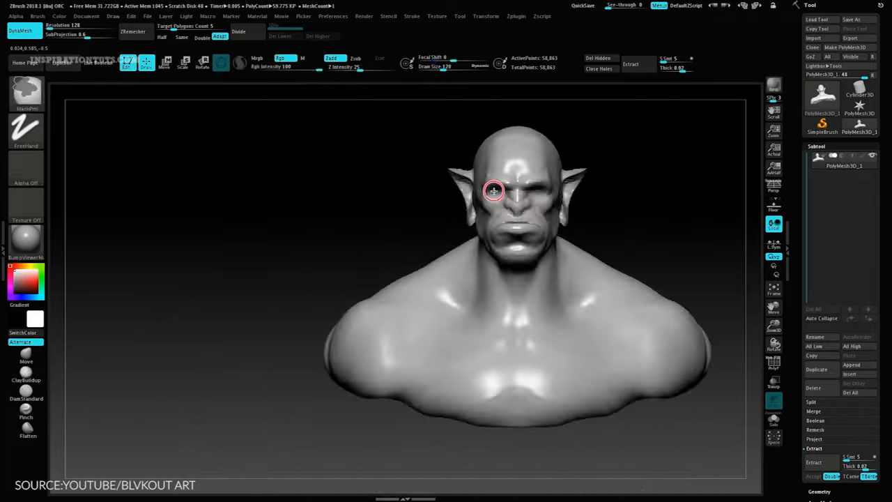
Build up the orc's face, jaw and neck with ClayBuildup strokes.
{"action": "left_click_drag", "start_coordinate": [493, 191], "coordinate": [367, 319]}
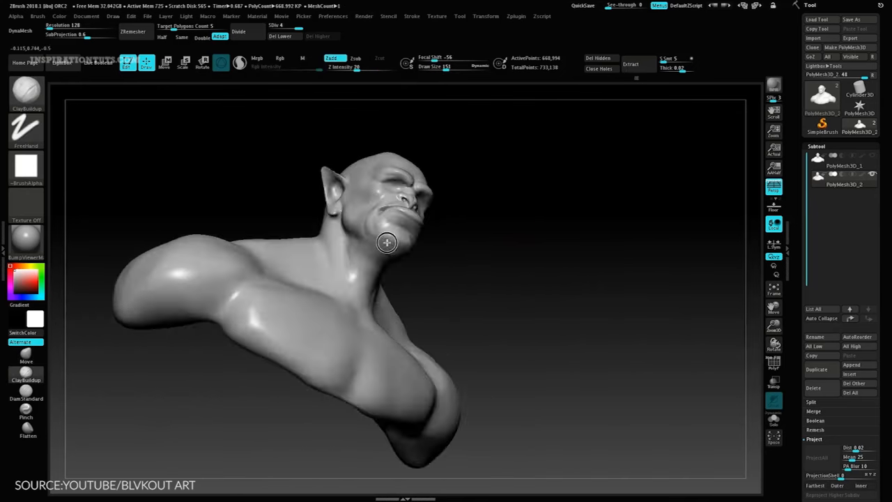
{"action": "left_click_drag", "start_coordinate": [387, 242], "coordinate": [426, 286]}
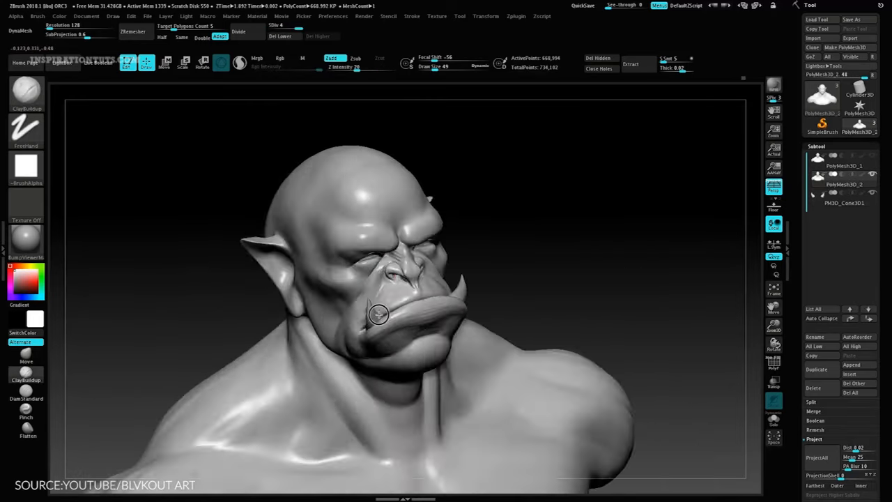
Shape the lower lip around the tusk and apply NoiseMaker surface noise to the bust.
{"action": "left_click_drag", "start_coordinate": [376, 314], "coordinate": [381, 440]}
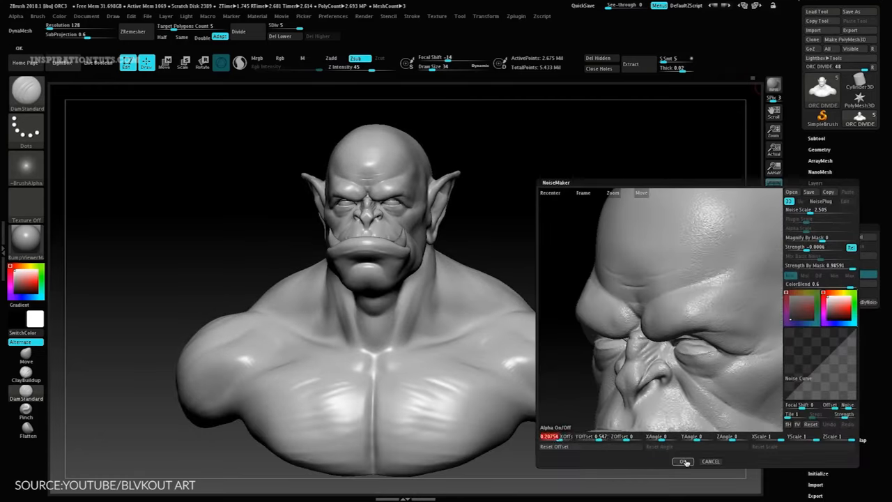
{"action": "left_click", "coordinate": [683, 461]}
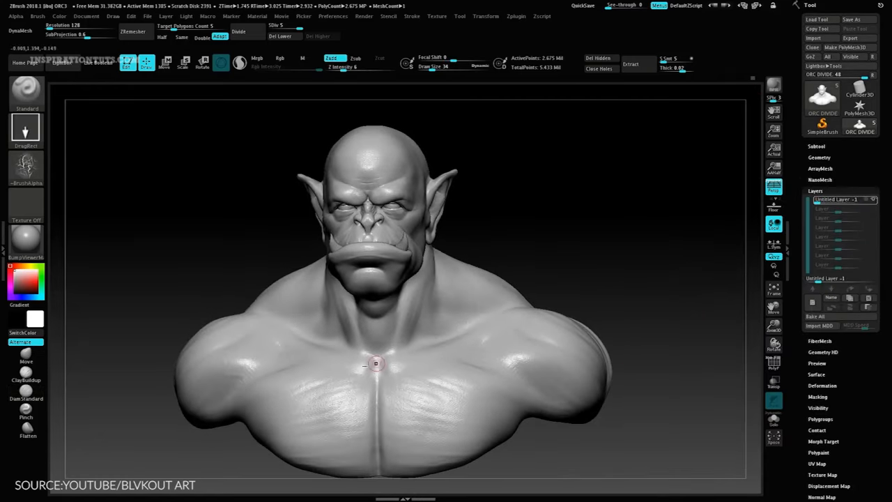